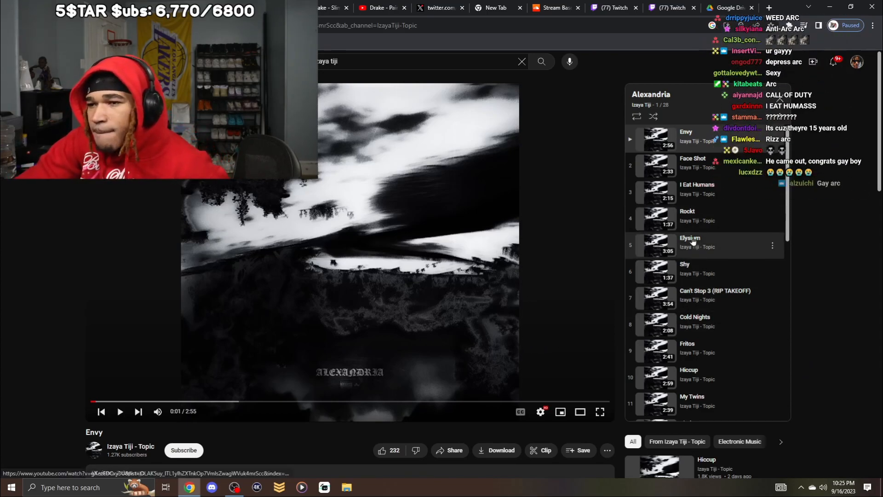
Step: Scroll the Alexandria playlist and play 'Can't Stop 3 (RIP TAKEOFF)' full screen
{"action": "scroll", "scroll_direction": "down", "scroll_amount": 3}
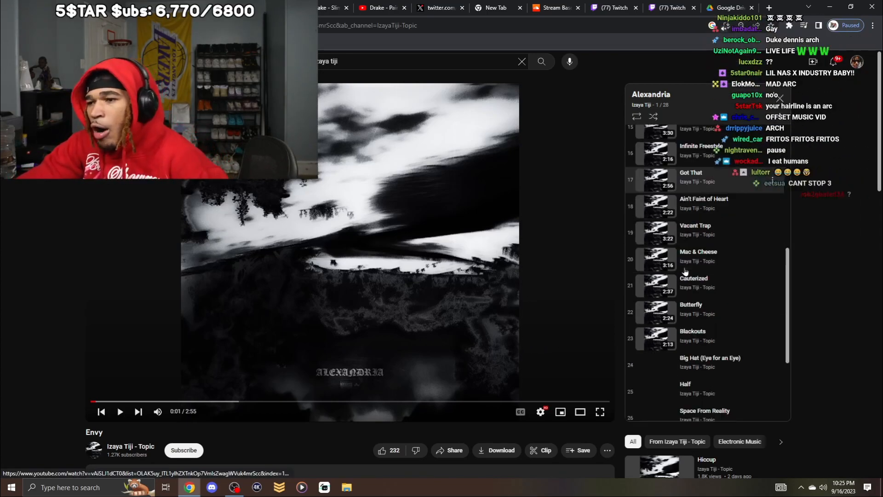
{"action": "scroll", "scroll_direction": "down", "scroll_amount": 3}
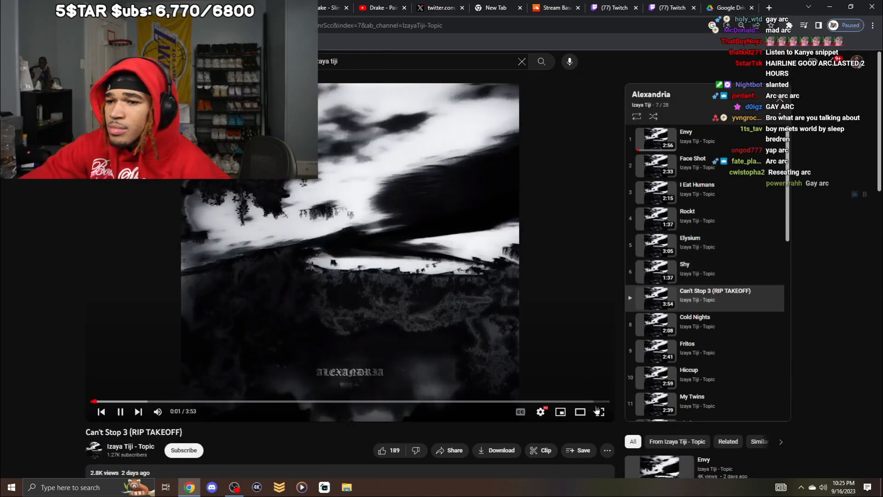
{"action": "left_click", "coordinate": [599, 412]}
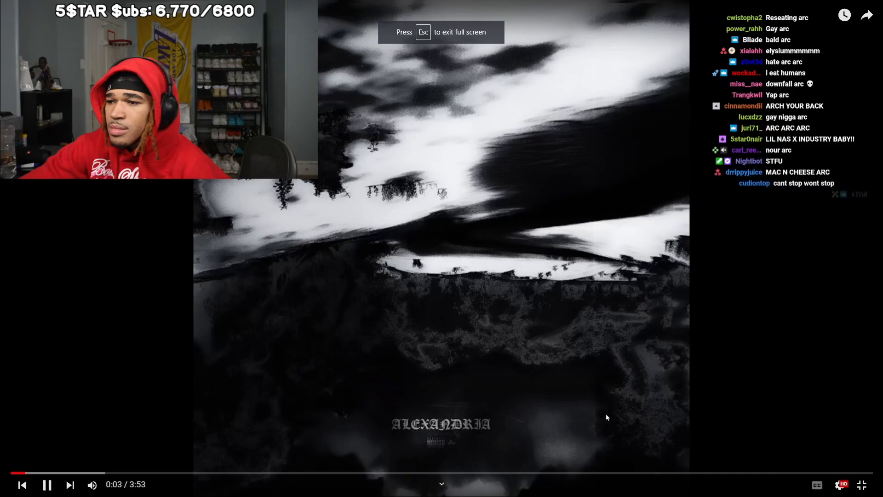